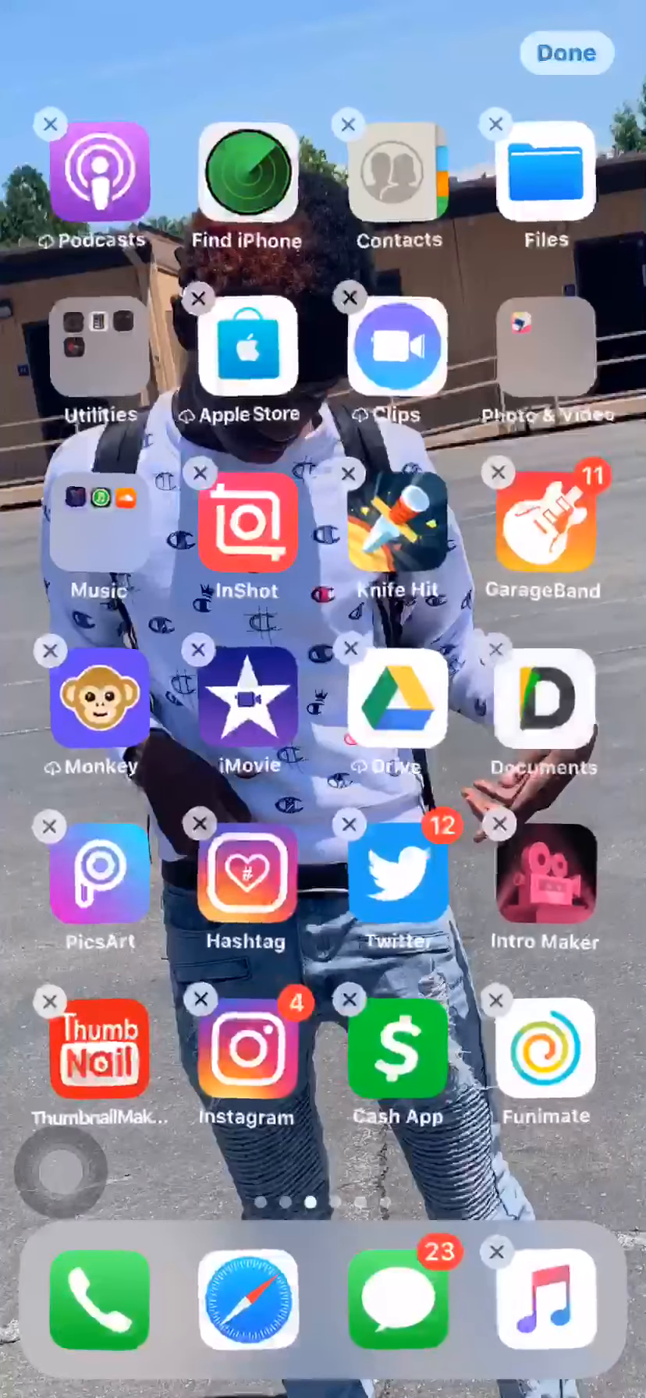
Step: Exit icon edit mode, briefly open Documents, then return to the Home Screen
left_click(565, 53)
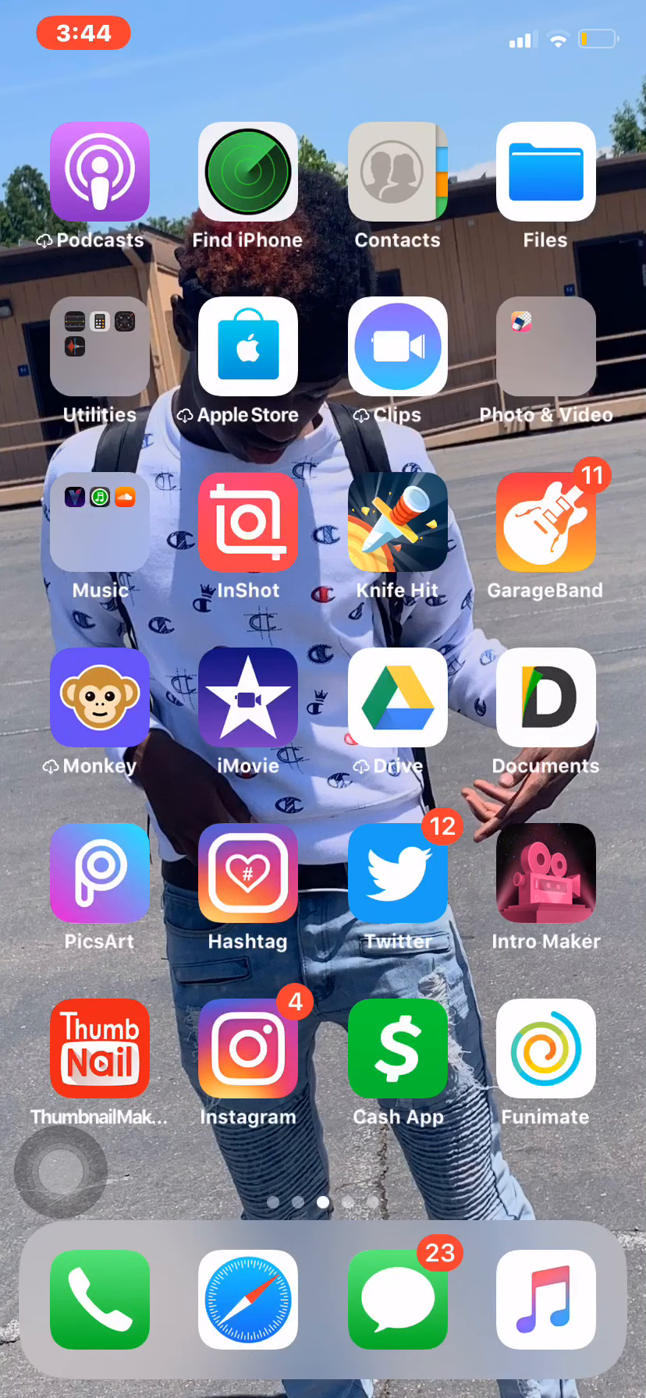
left_click(545, 699)
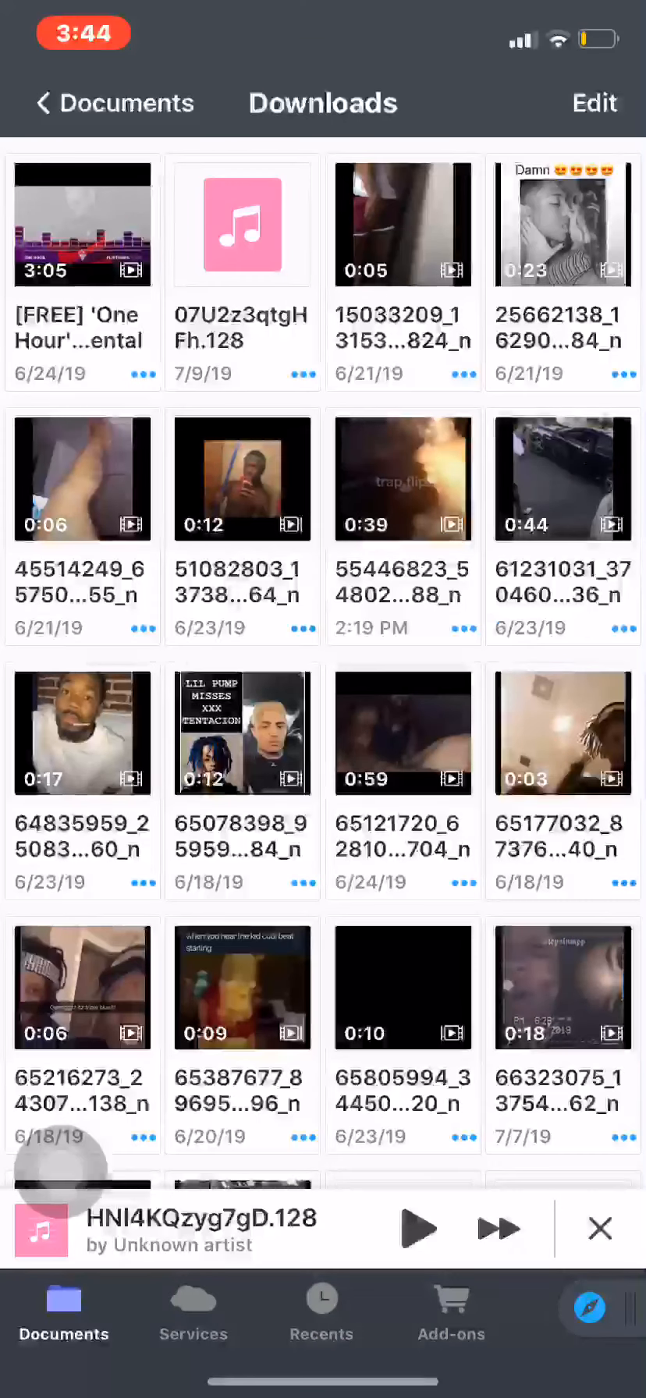
key("home")
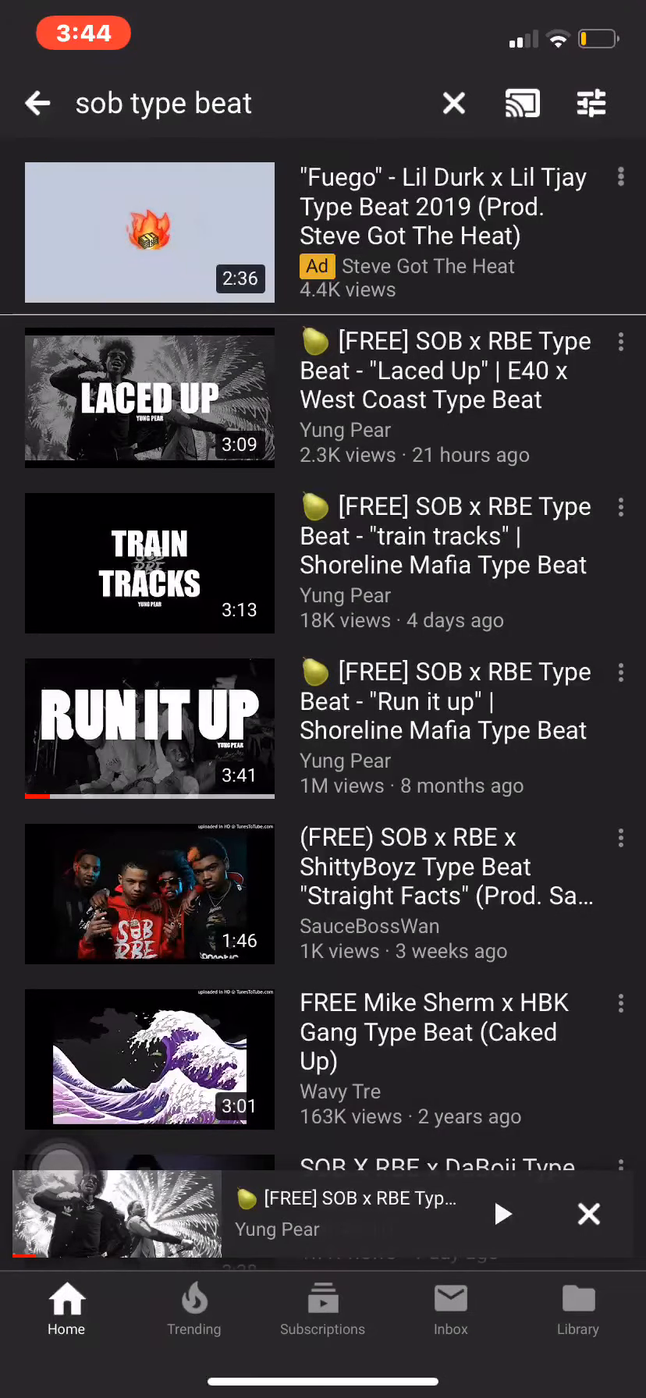
Step: Open the 'Laced Up' SOB x RBE type beat video and copy its share link
left_click(588, 1213)
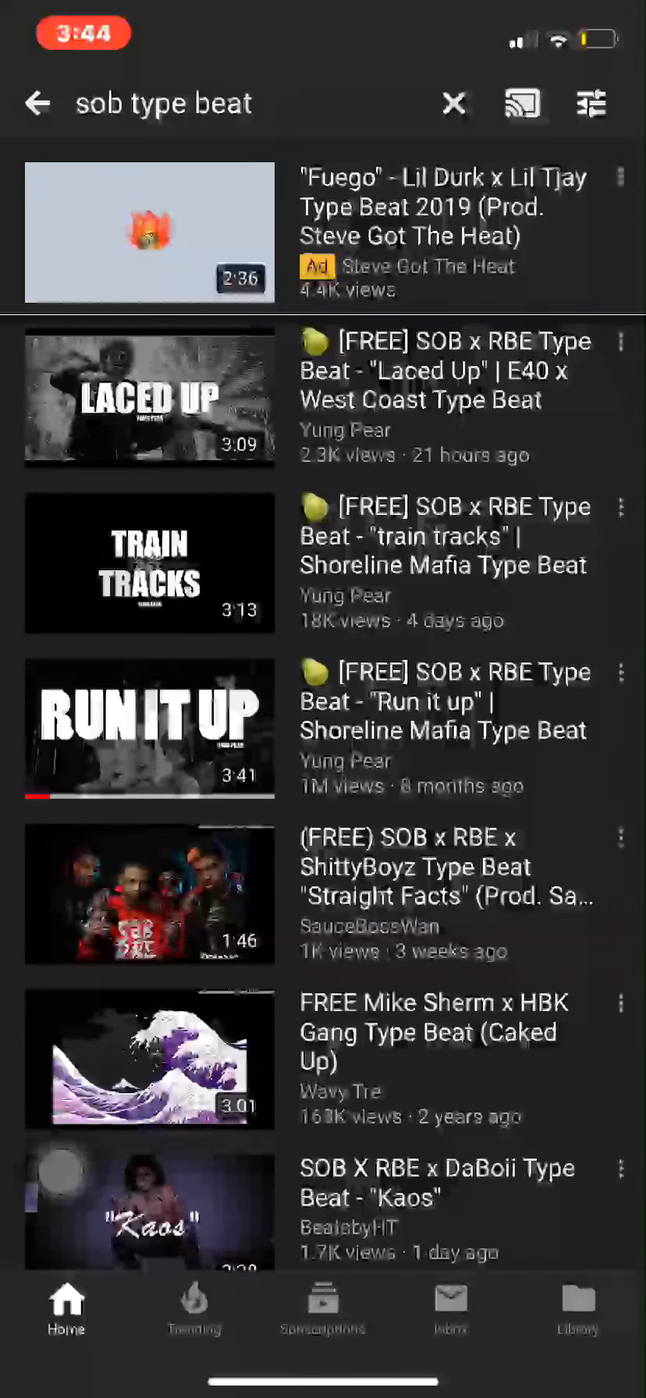
left_click(150, 398)
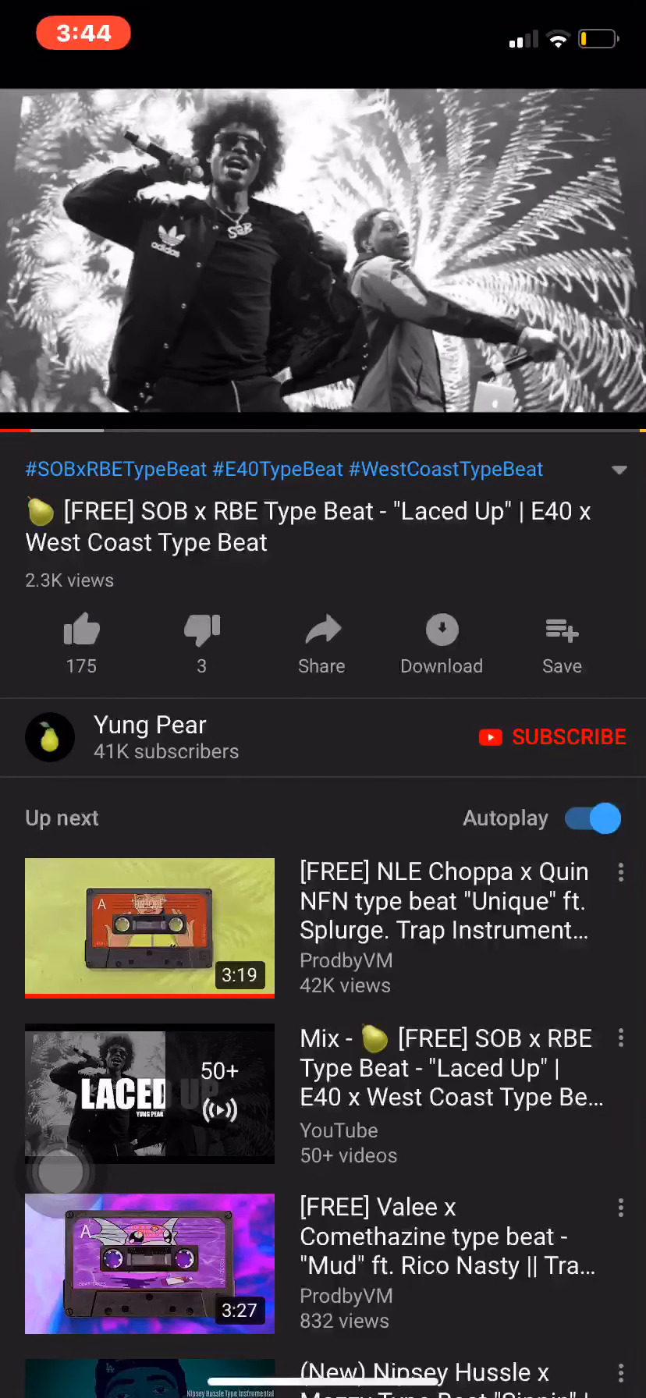
left_click(323, 258)
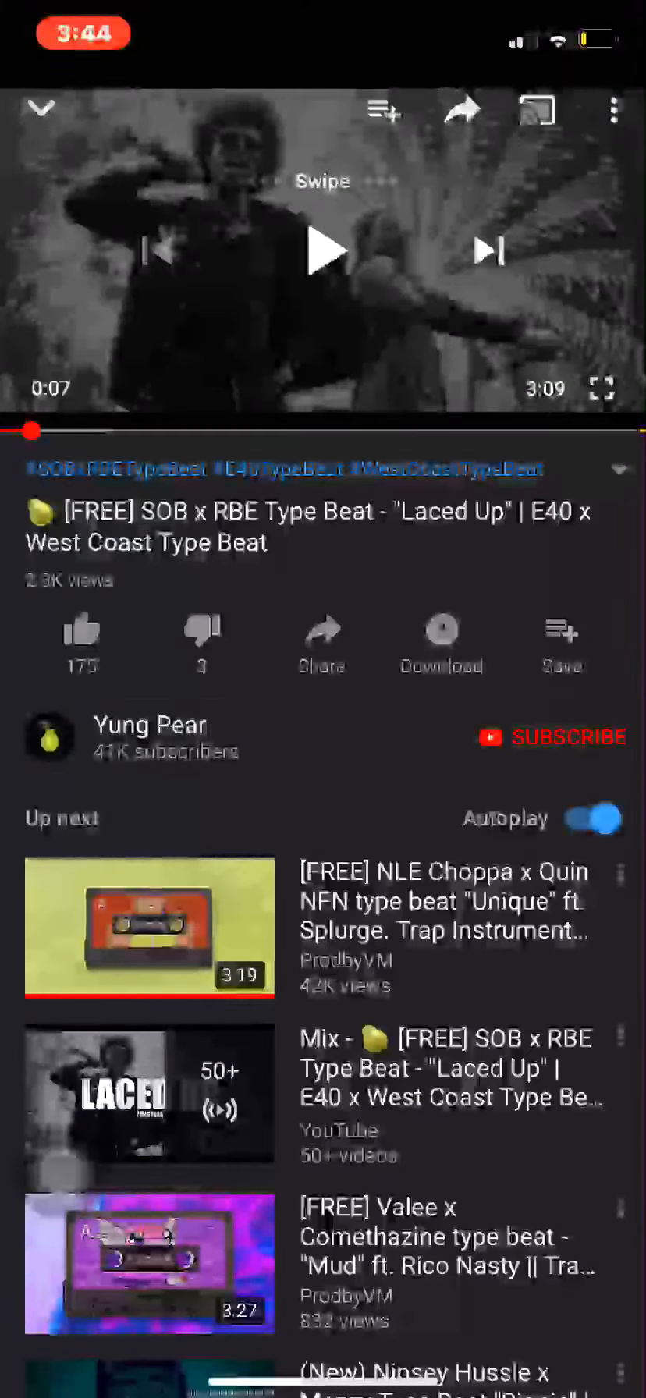
left_click(321, 642)
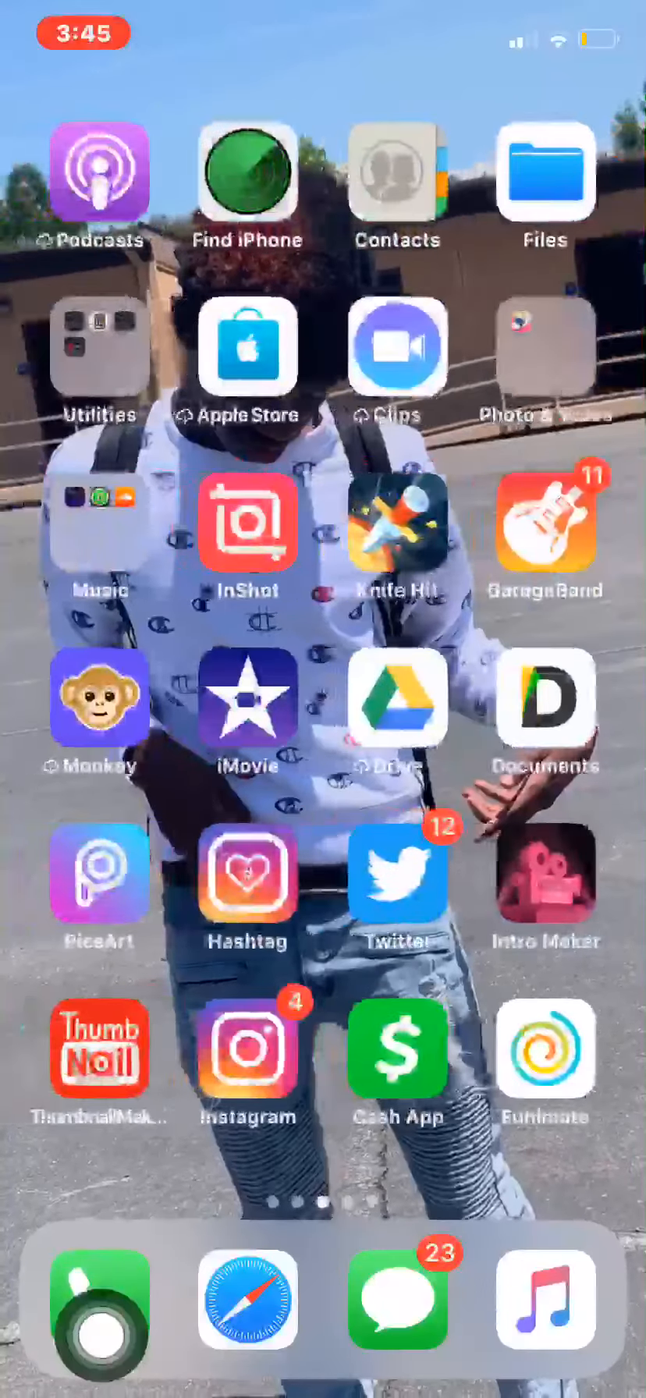
Step: Open Documents and load savefrom.net in its built-in browser
left_click(547, 698)
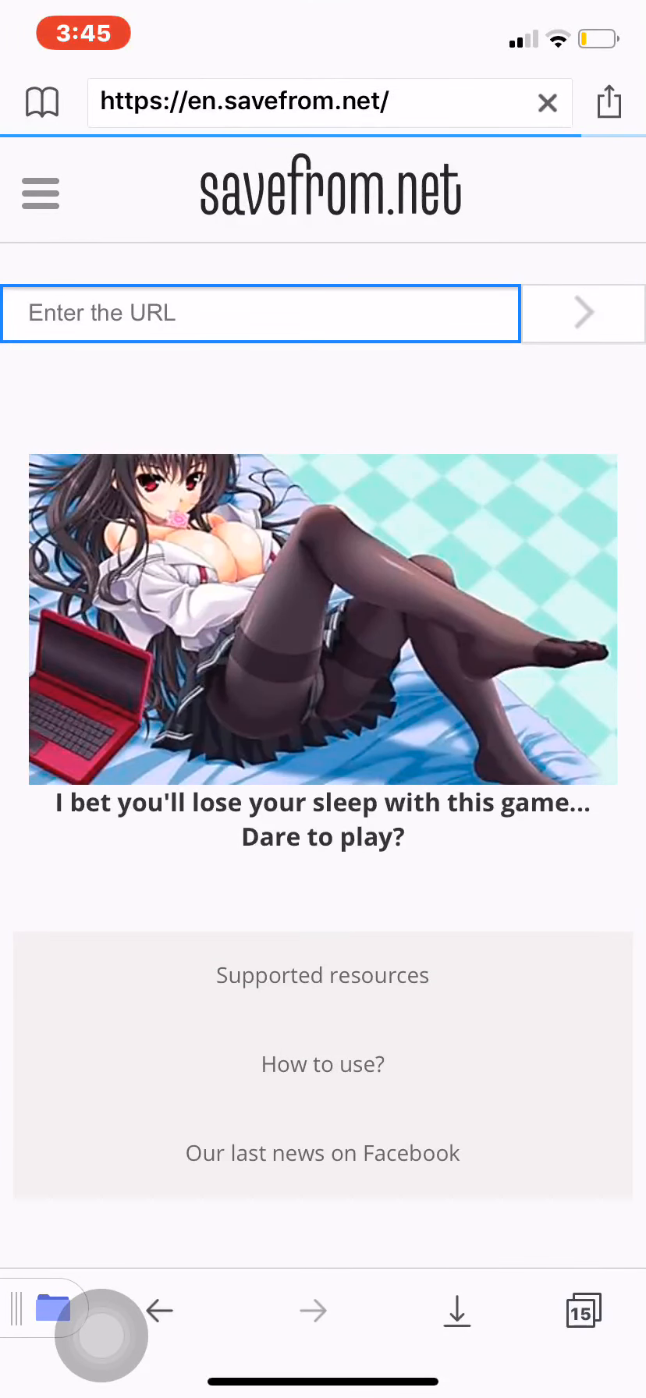
left_click(330, 102)
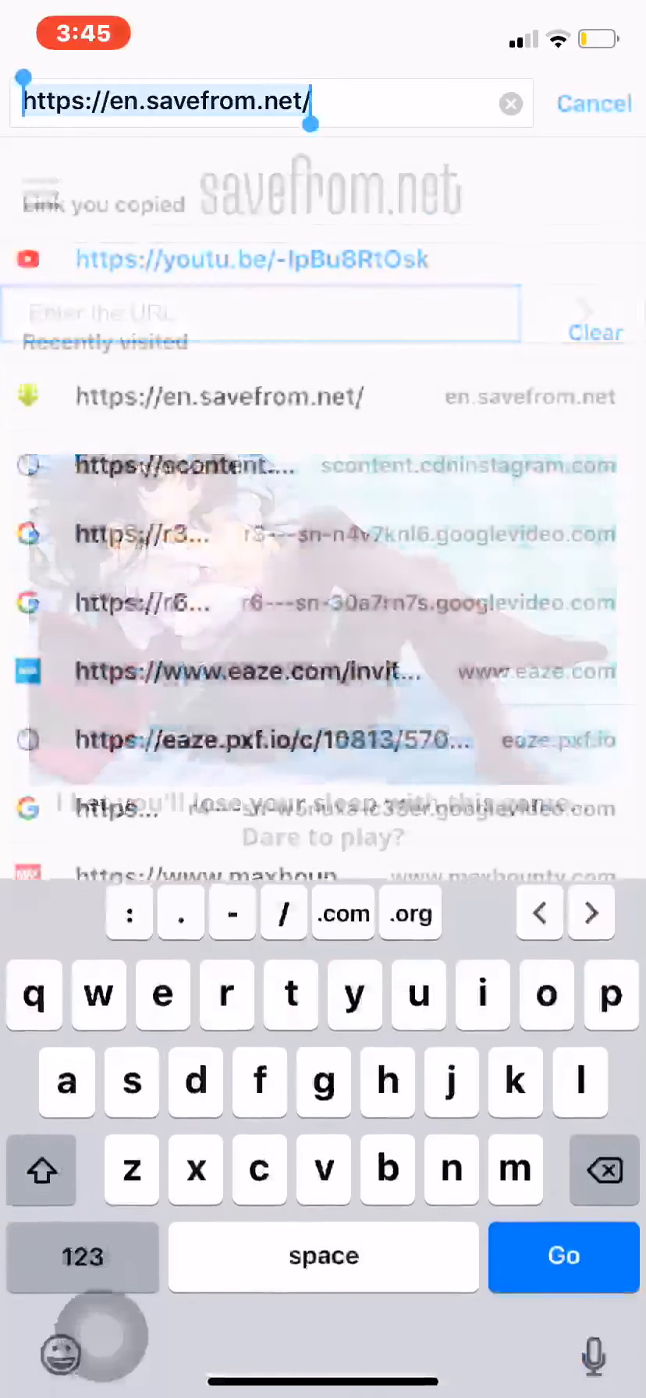
type("savefro")
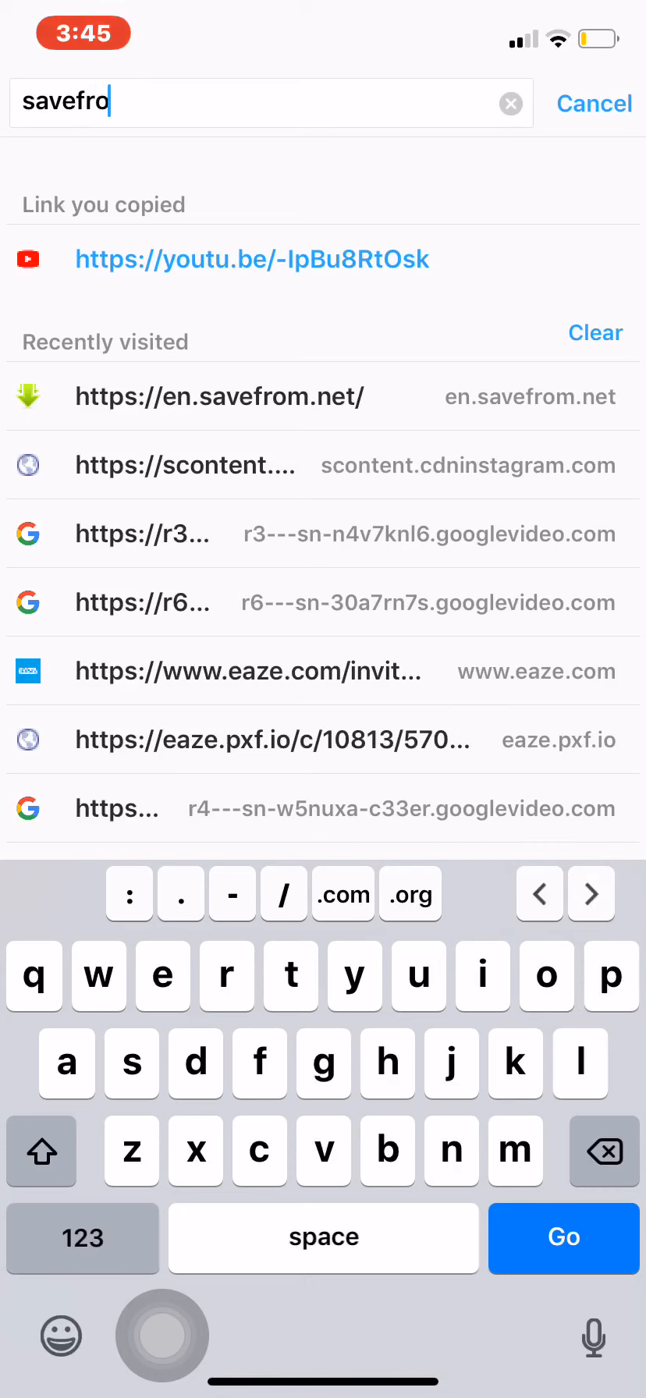
type("m.net")
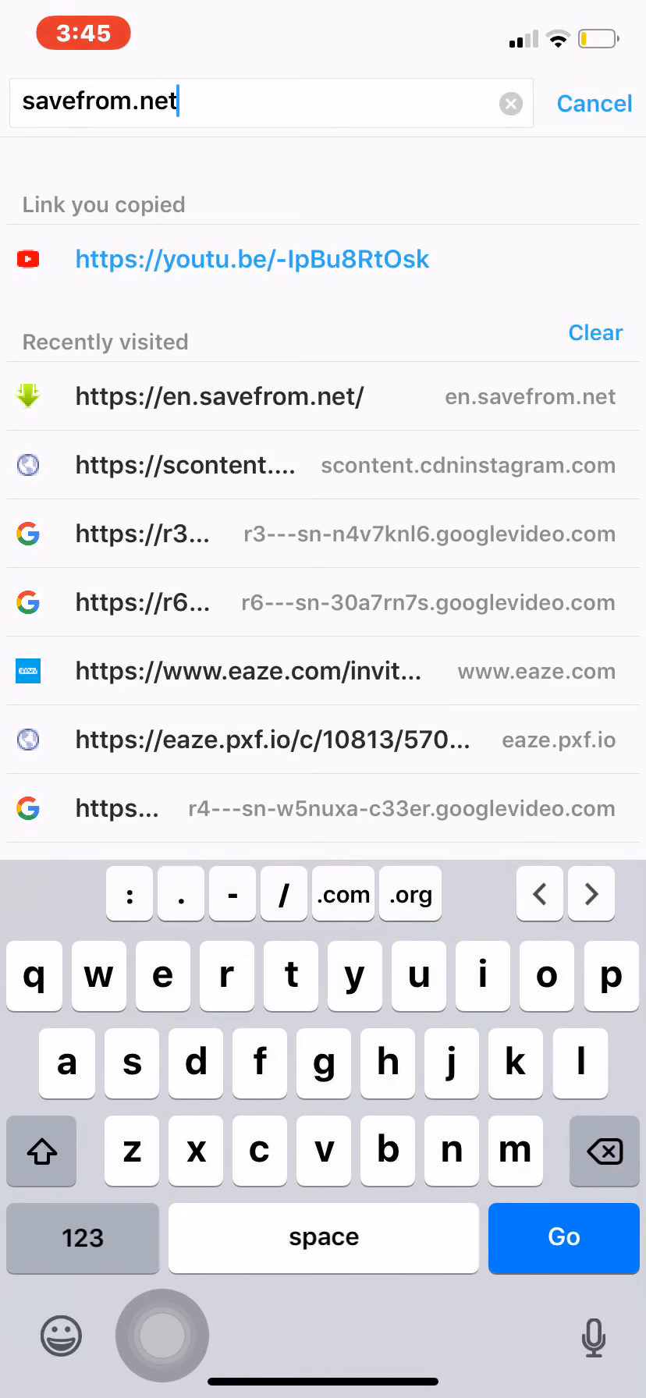
left_click(218, 396)
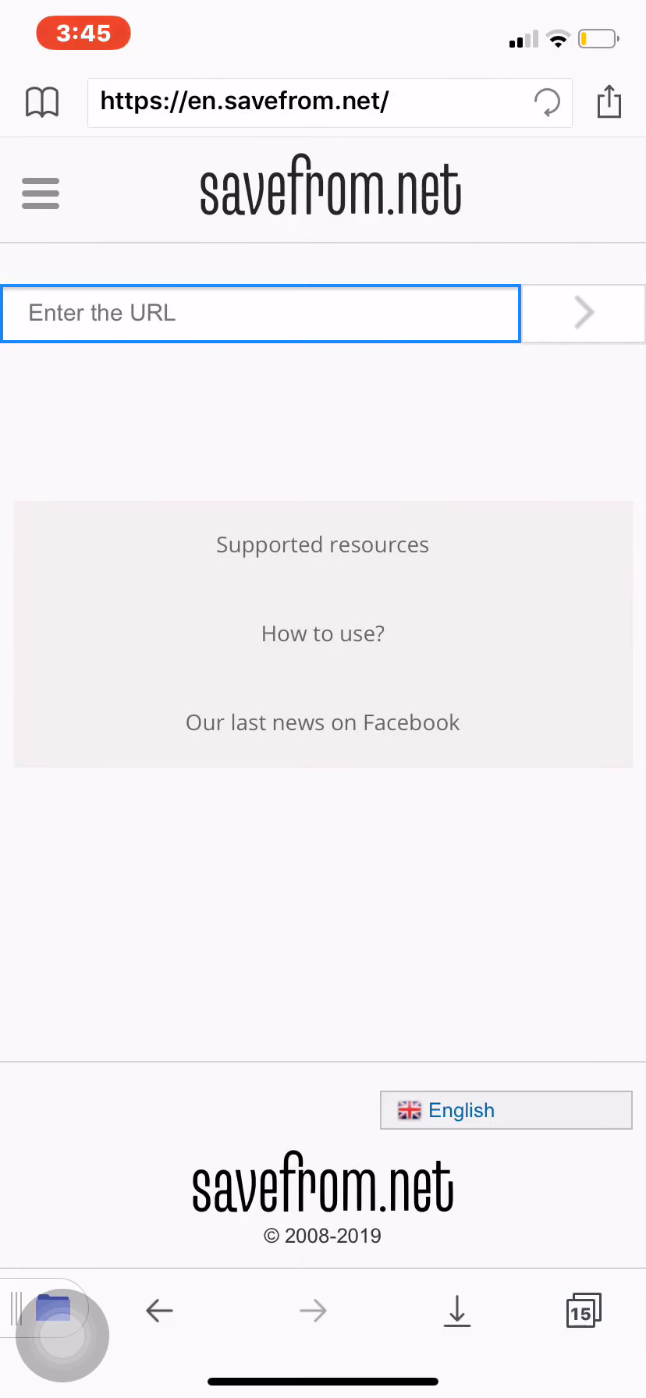
Step: Paste the Laced Up link into savefrom.net, download the MP4 360, and check Downloads
left_click(260, 312)
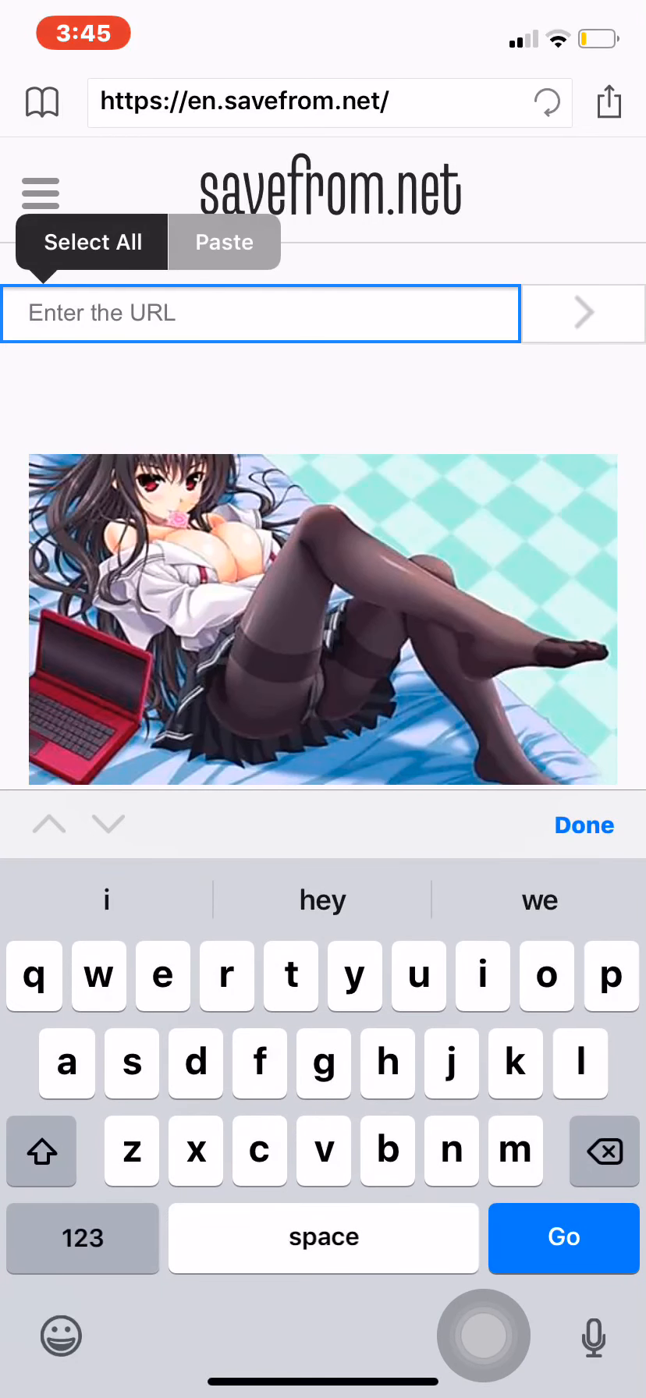
left_click(223, 242)
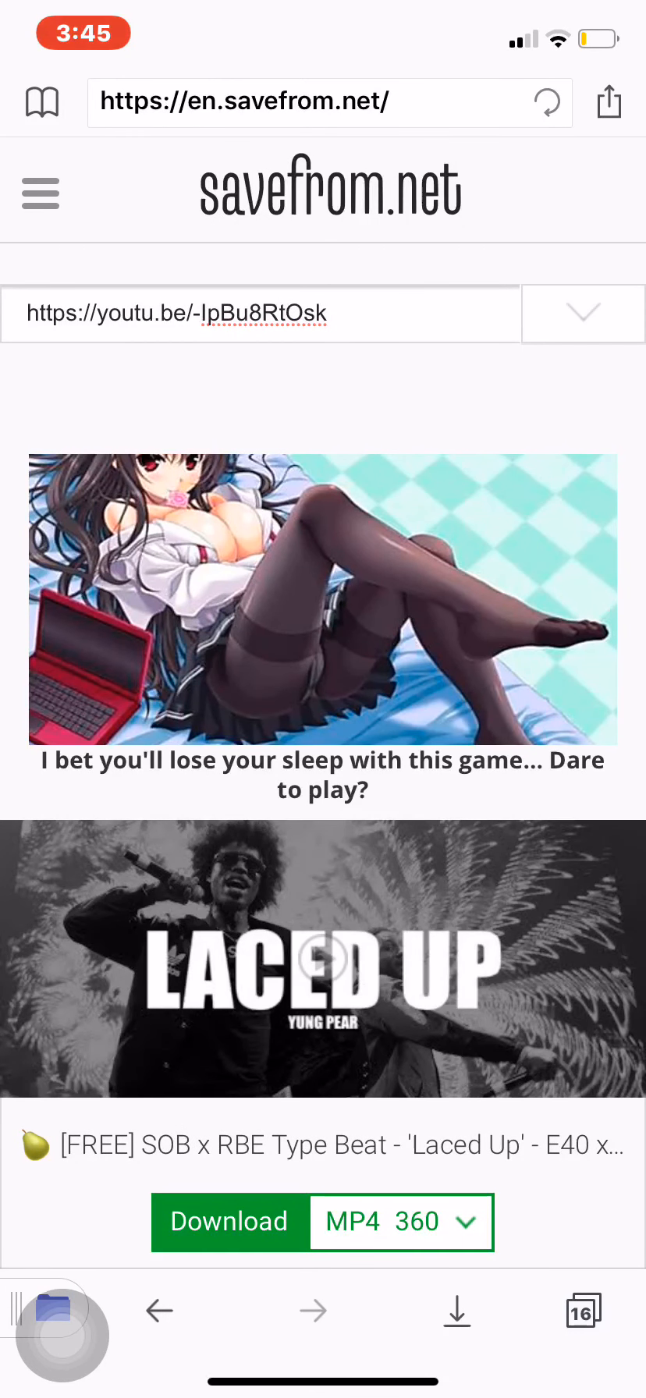
left_click(230, 1223)
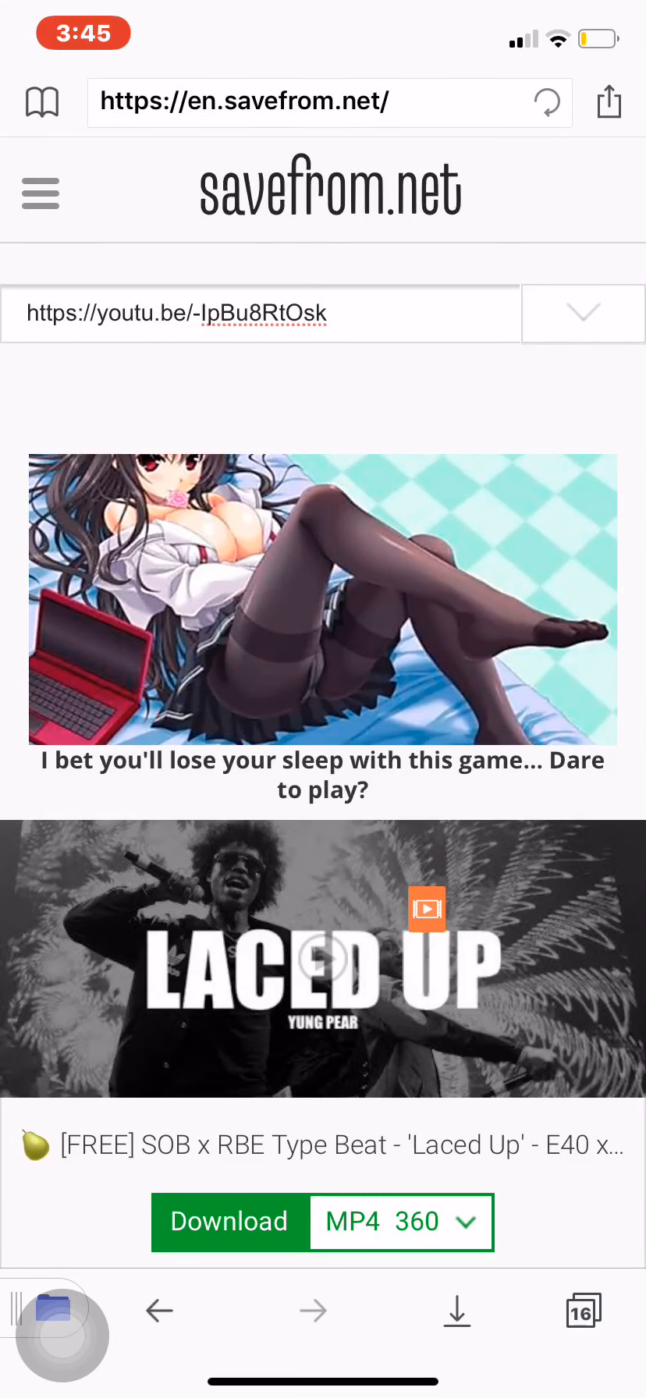
left_click(230, 1222)
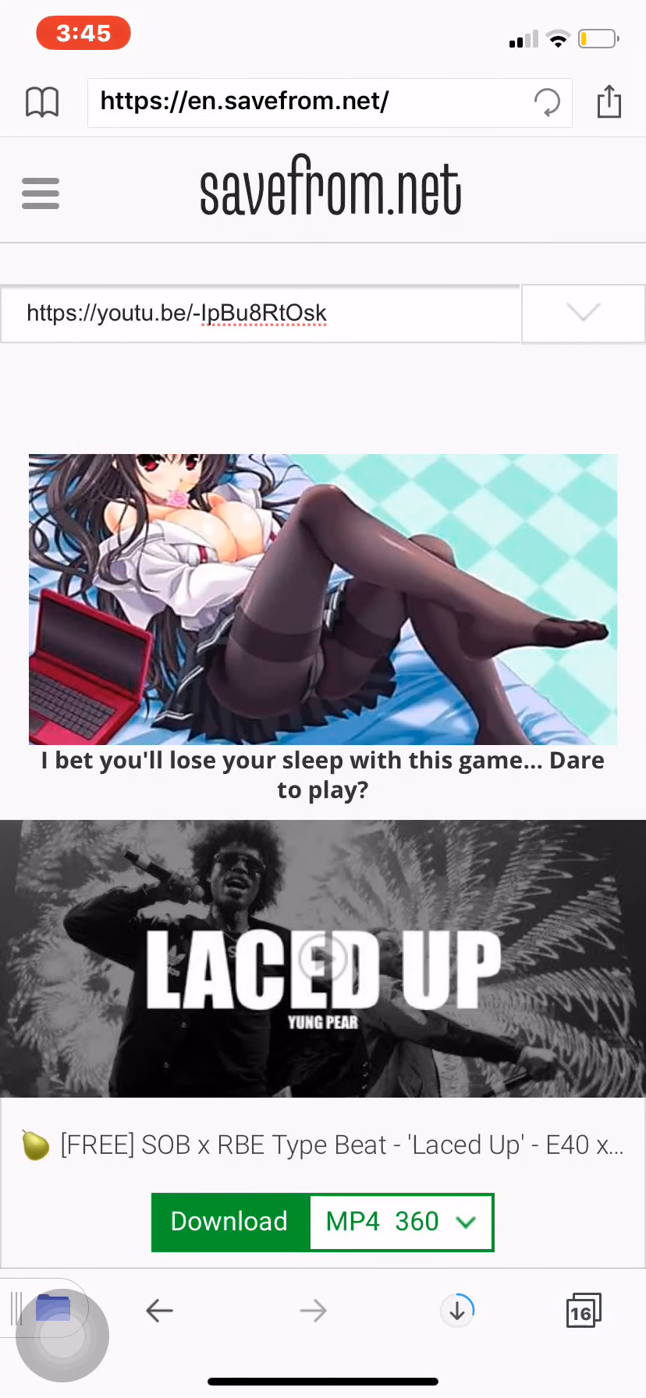
left_click(230, 1222)
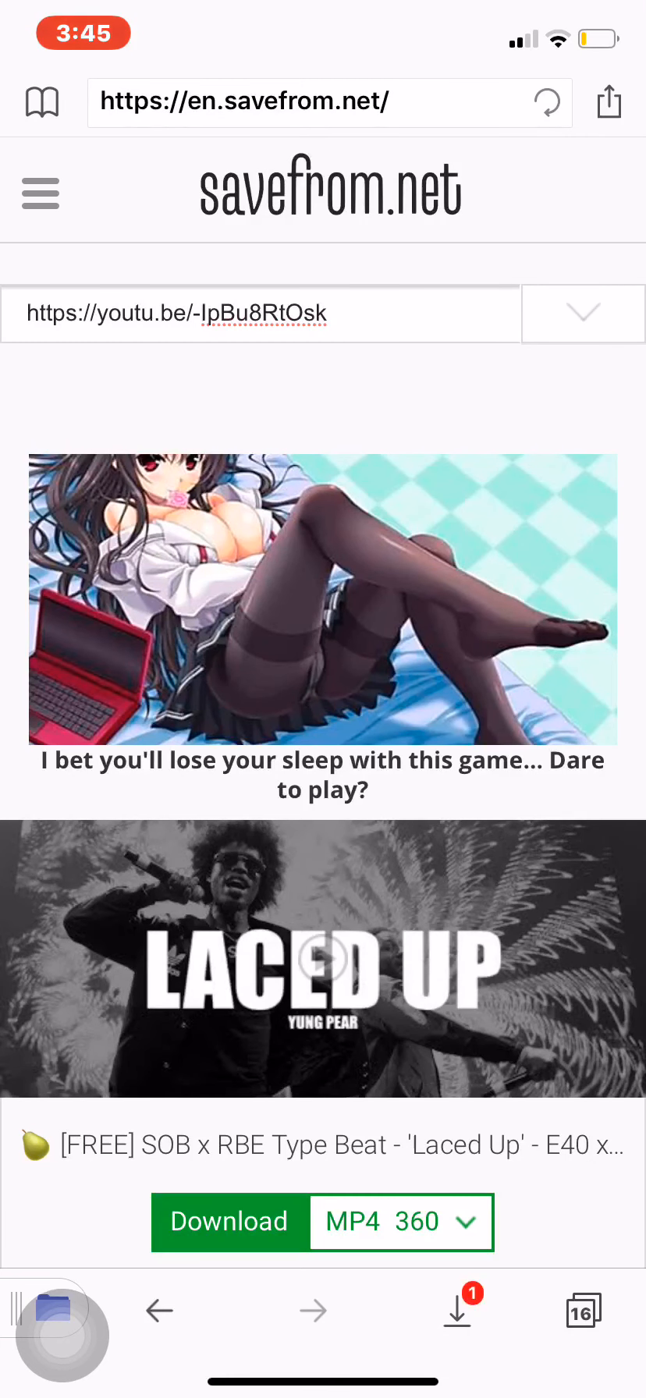
left_click(457, 1311)
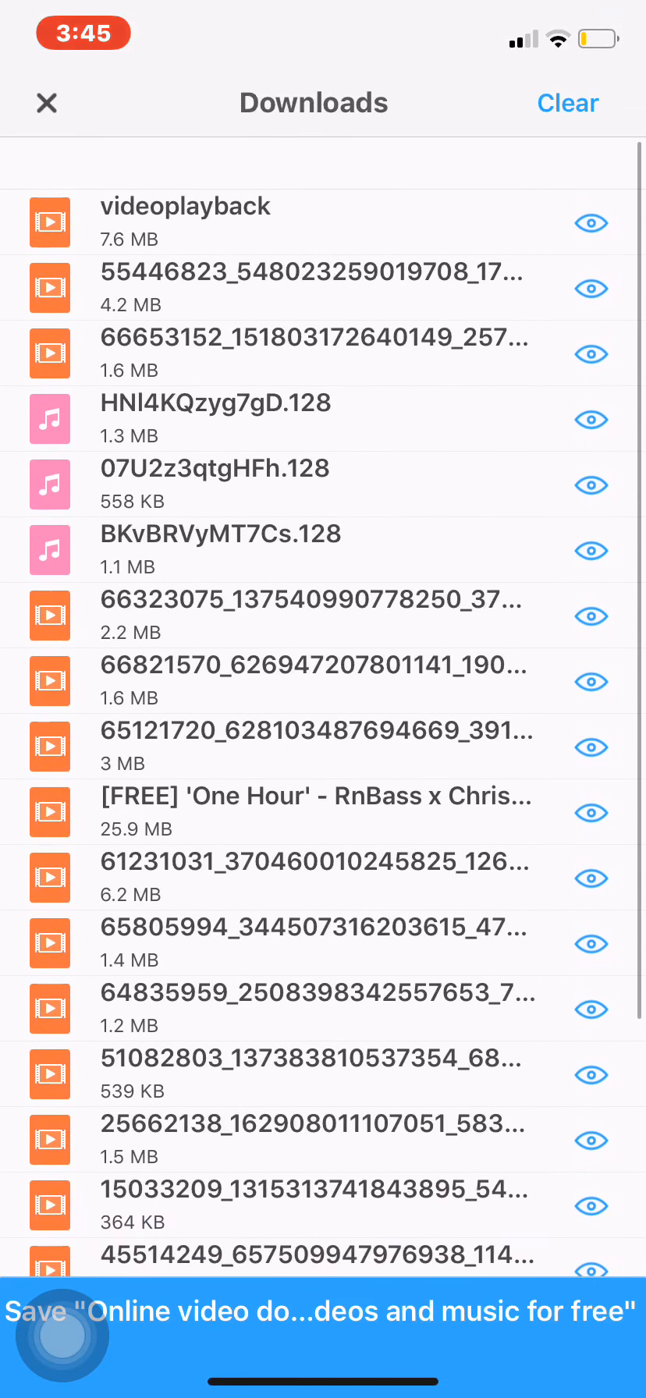
left_click(46, 103)
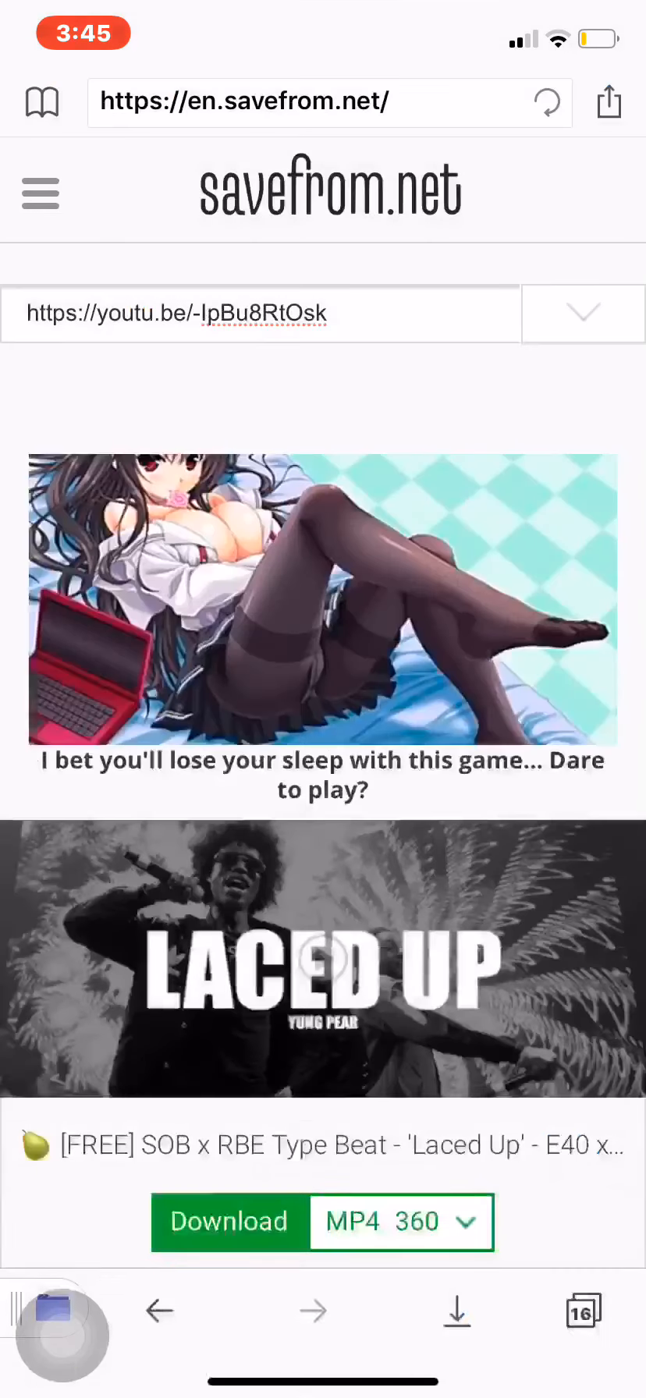
Step: Preview videoplayback.mp4, then bring up its share options to send it to another app
left_click(228, 1221)
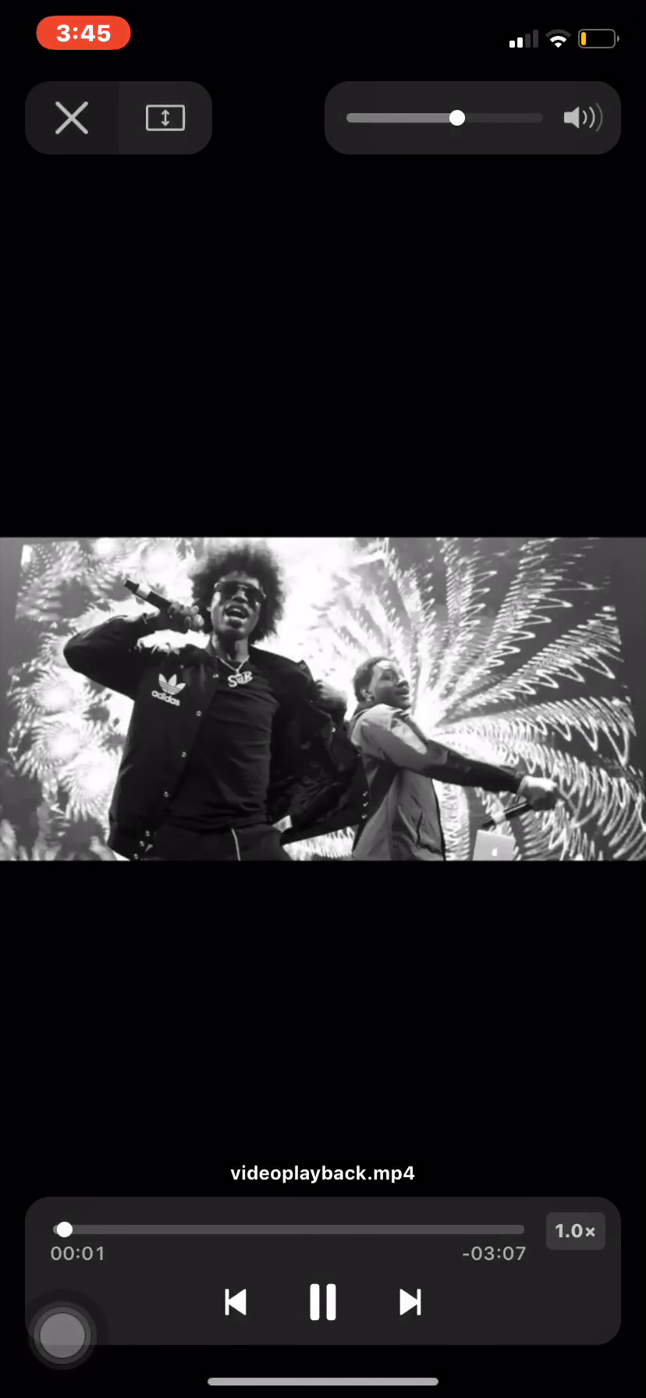
left_click(71, 117)
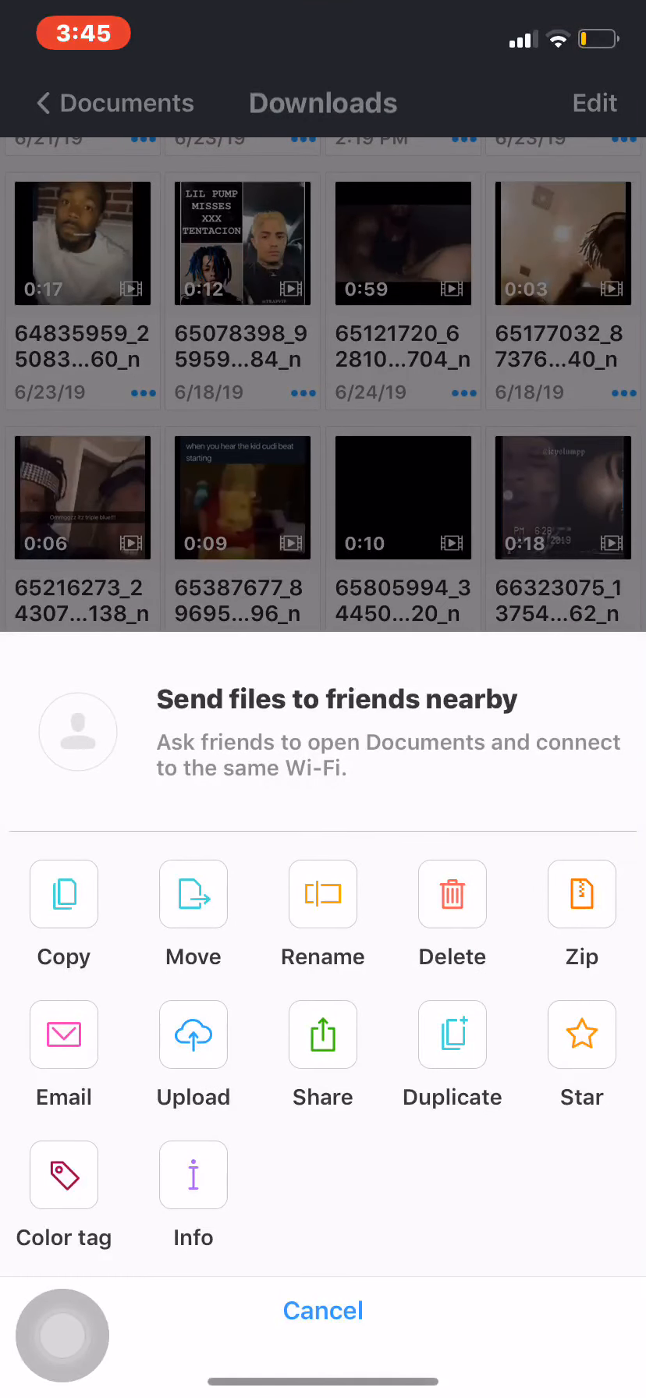
left_click(322, 1034)
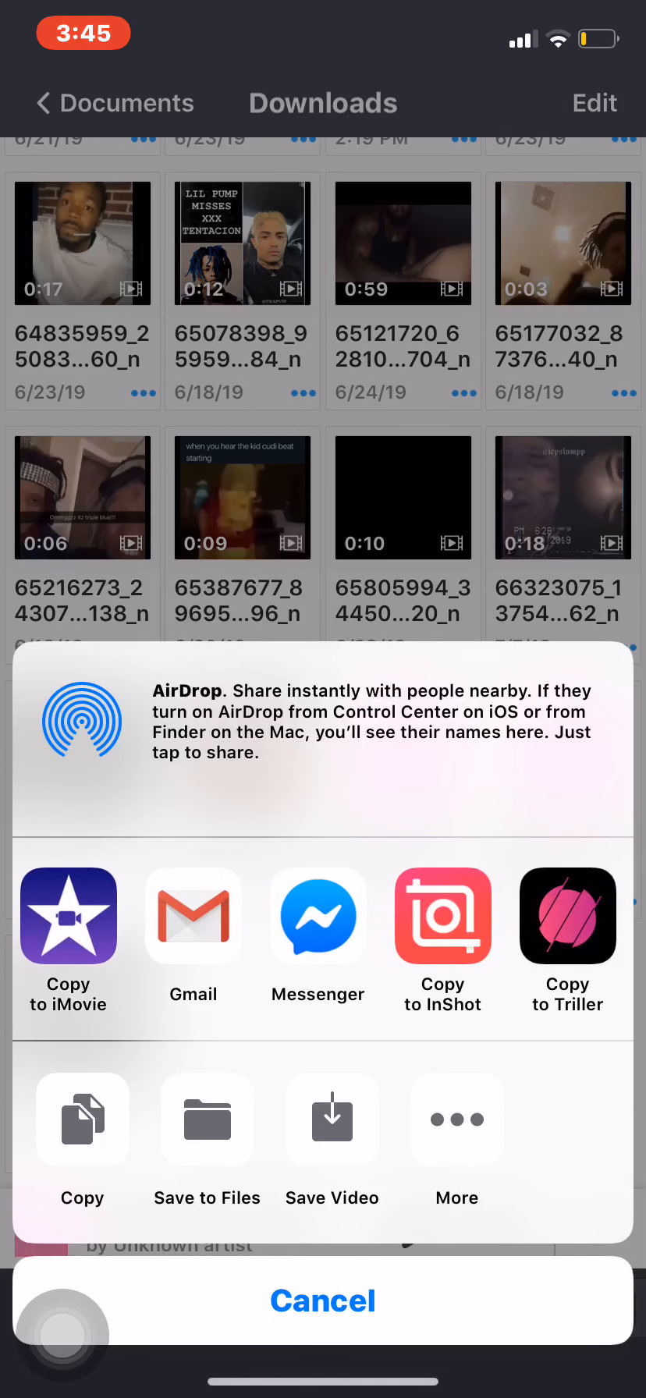
scroll("left", 3)
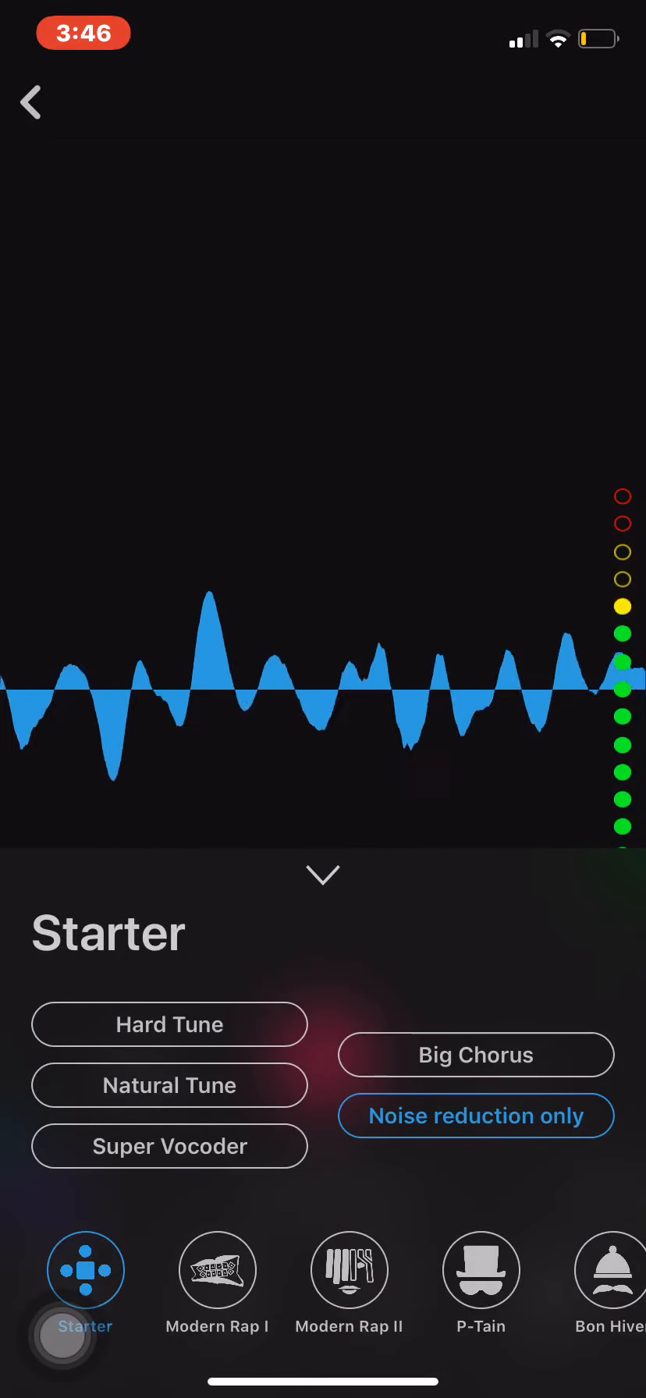
Step: Close the Starter effects, view the EQ/Reverb Equalizer presets, then collapse the panel
left_click(323, 873)
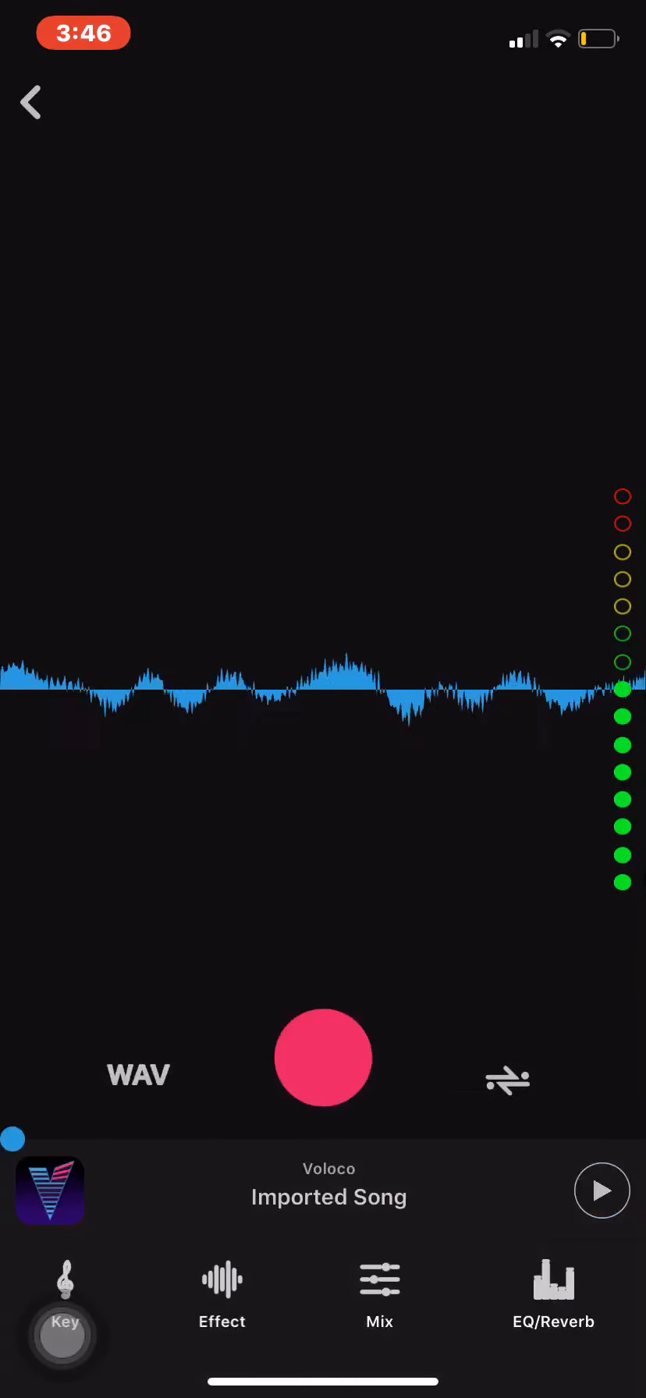
left_click(379, 1297)
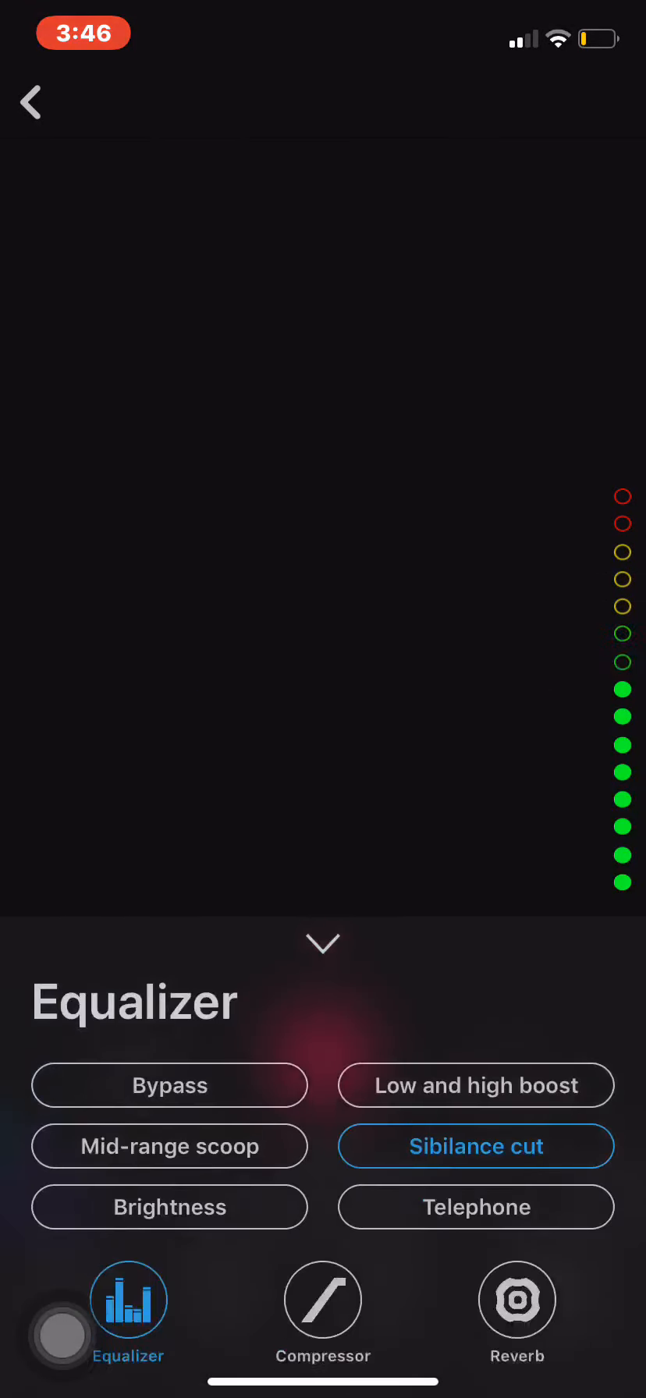
left_click(322, 943)
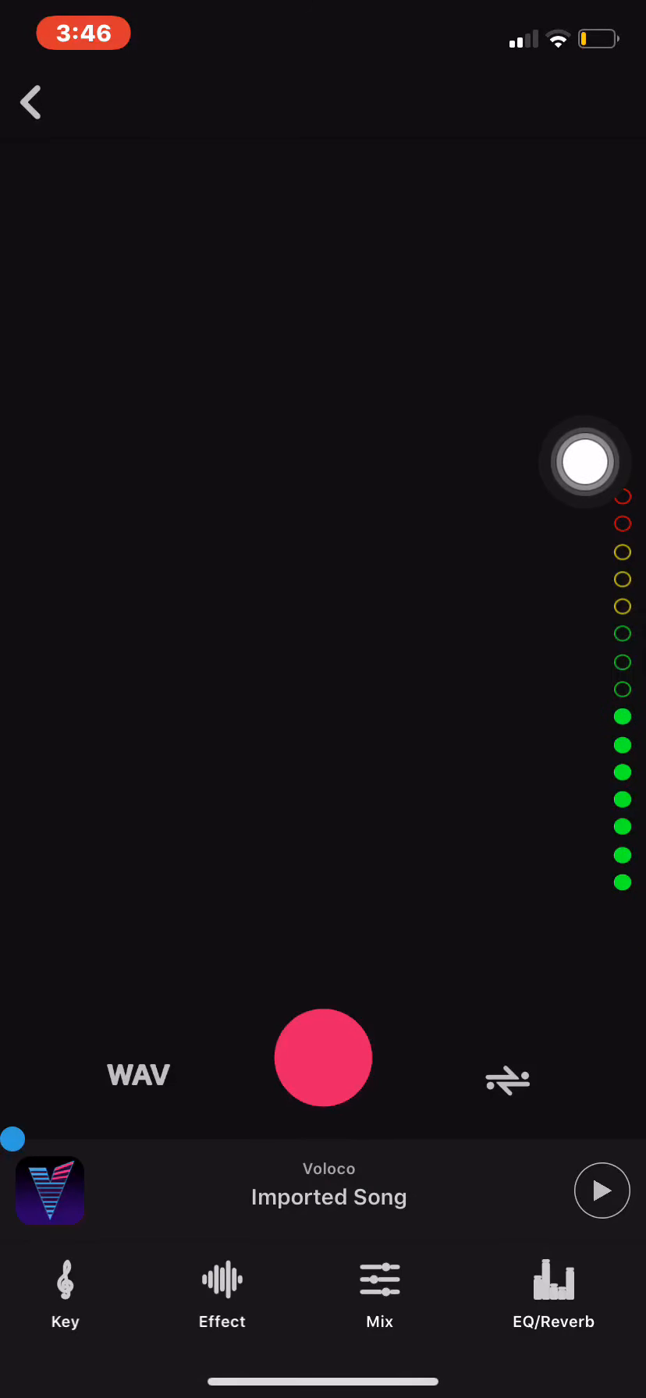